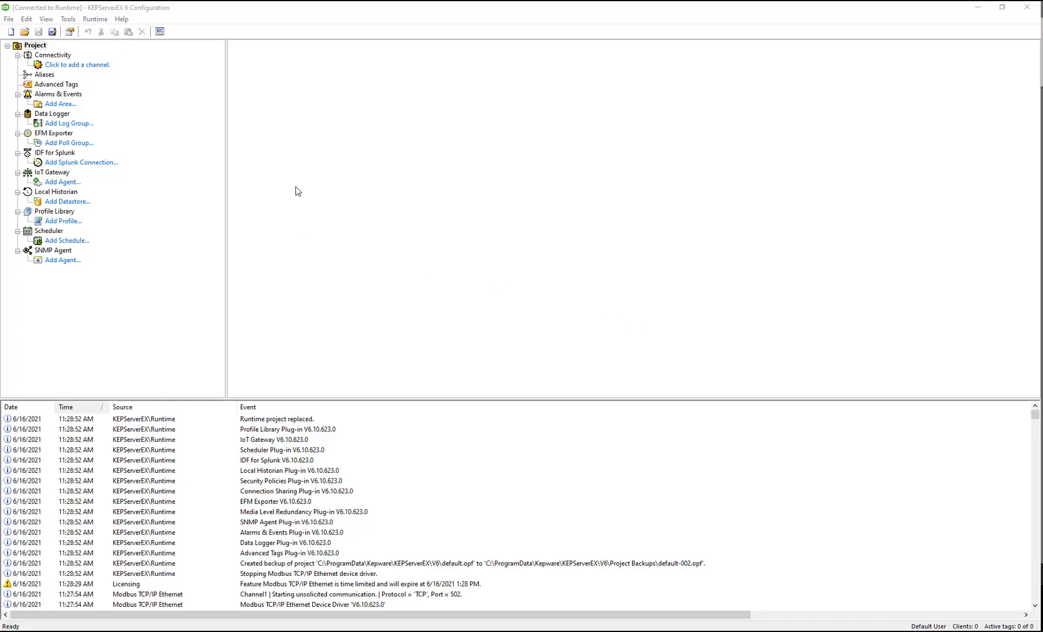
mouse_move(373, 182)
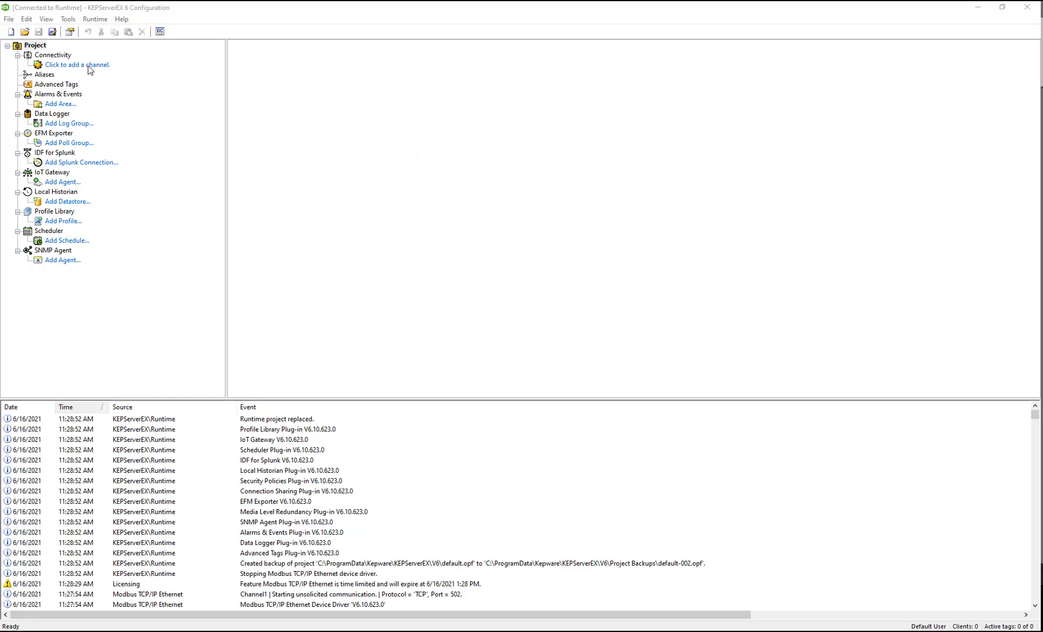
- Add a Modbus TCP/IP Ethernet channel named Channel1 using the Default network adapter
click(77, 64)
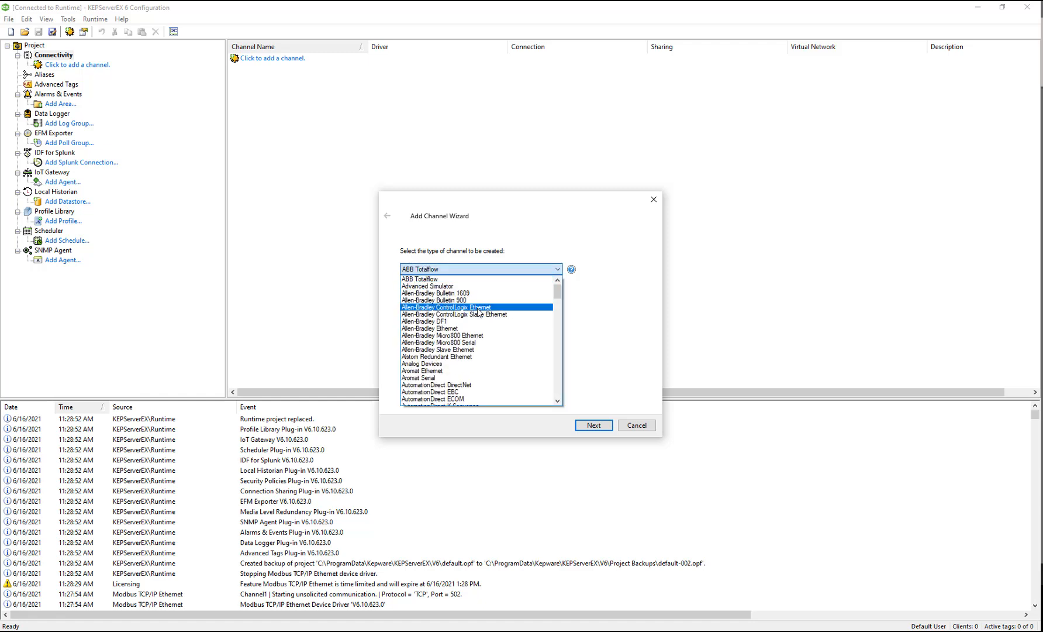
scroll(down, 3)
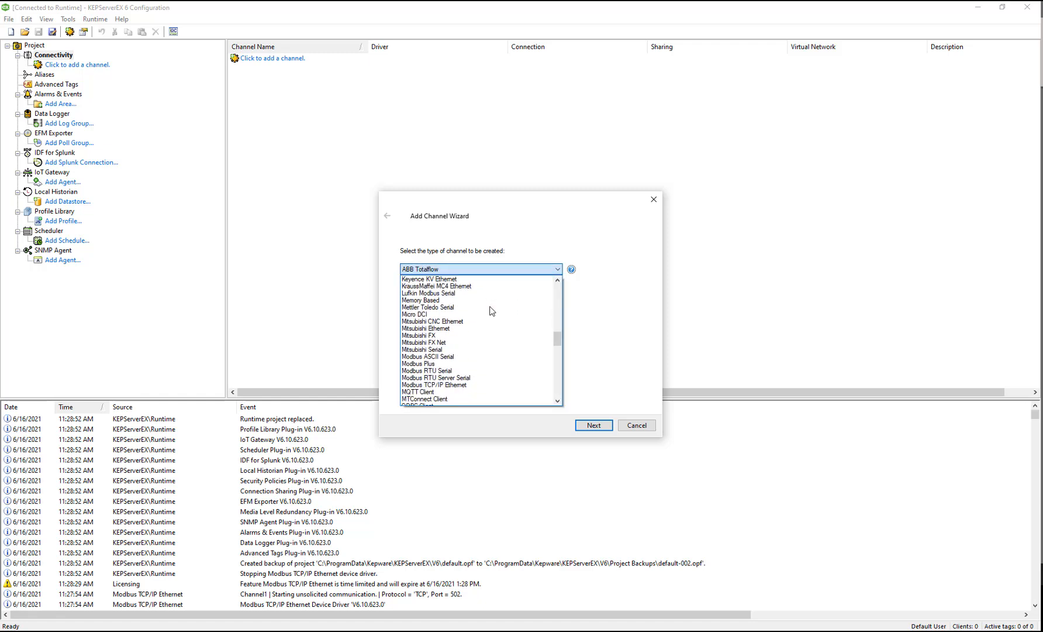
click(435, 385)
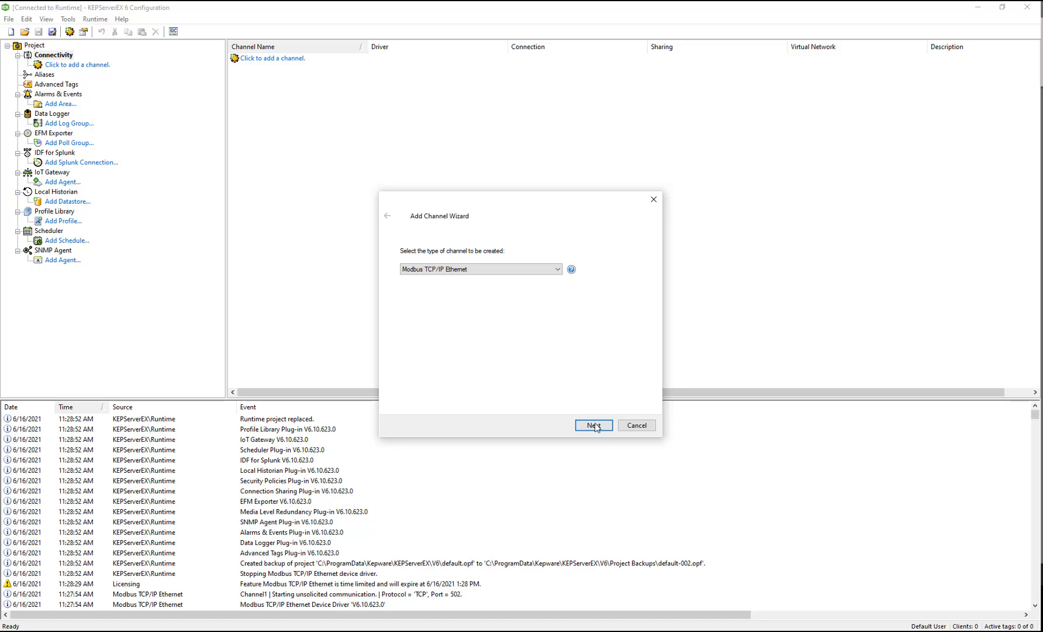
click(591, 425)
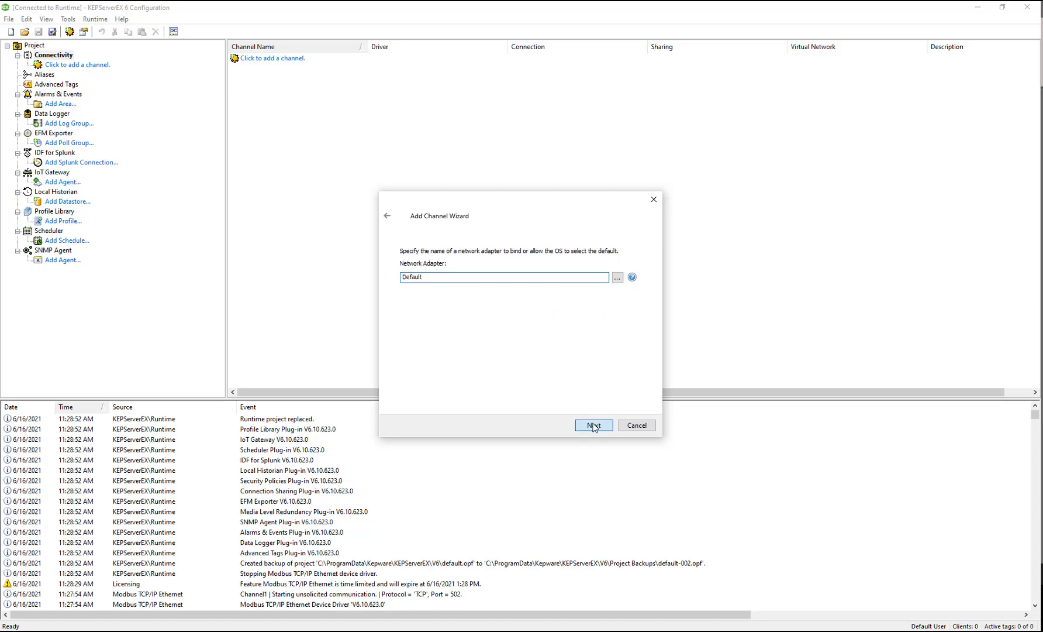
click(591, 424)
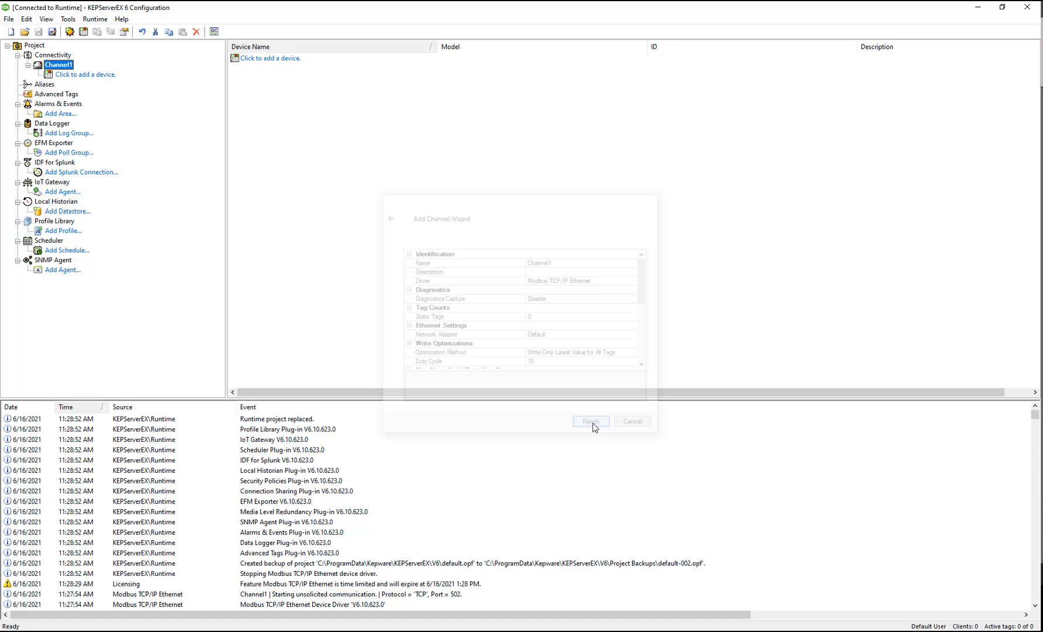
click(589, 421)
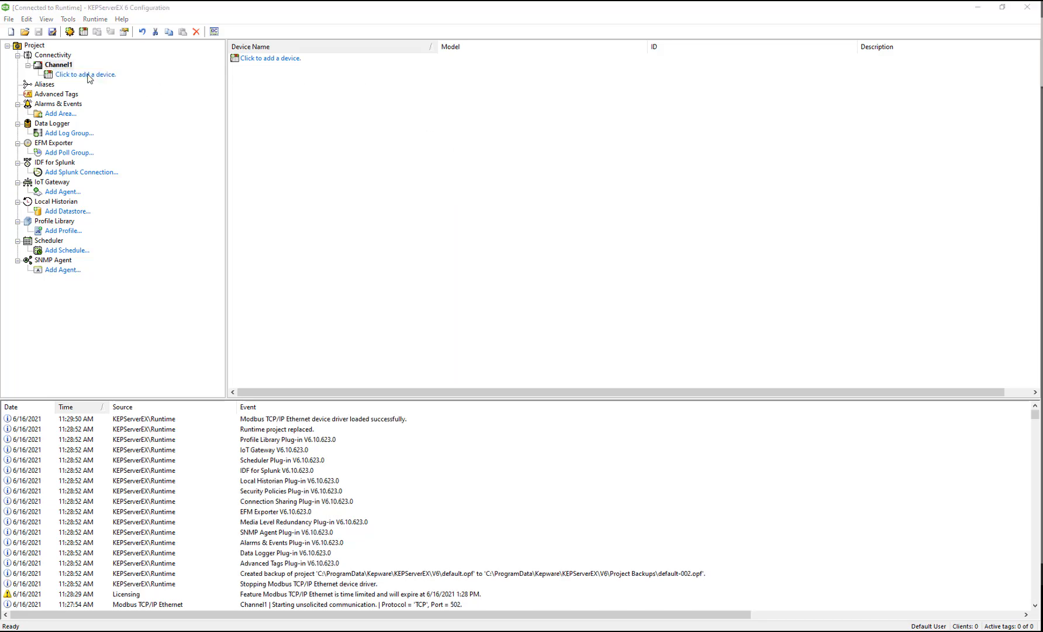
- Add Device1 to Channel1 as a Modbus device at ID 10.10.110.52, keeping default timeout and byte order
click(84, 74)
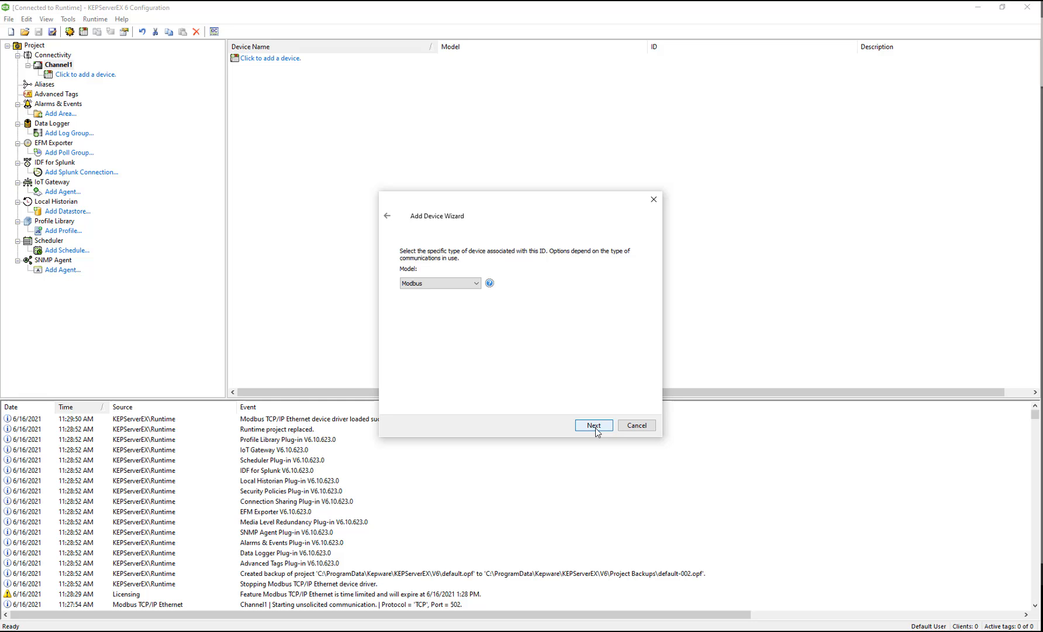
click(592, 425)
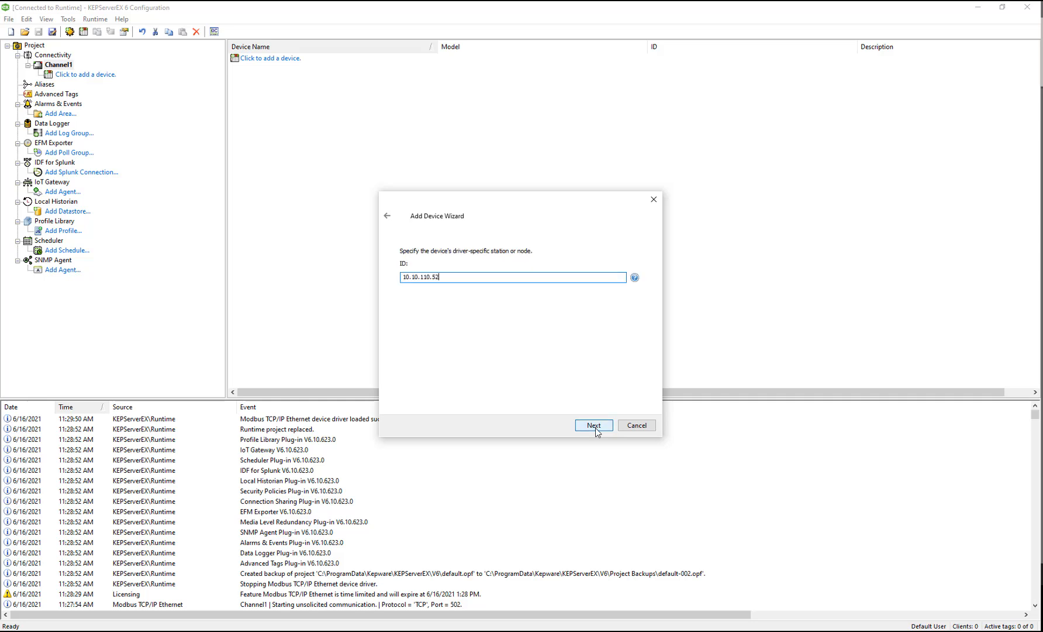
click(593, 425)
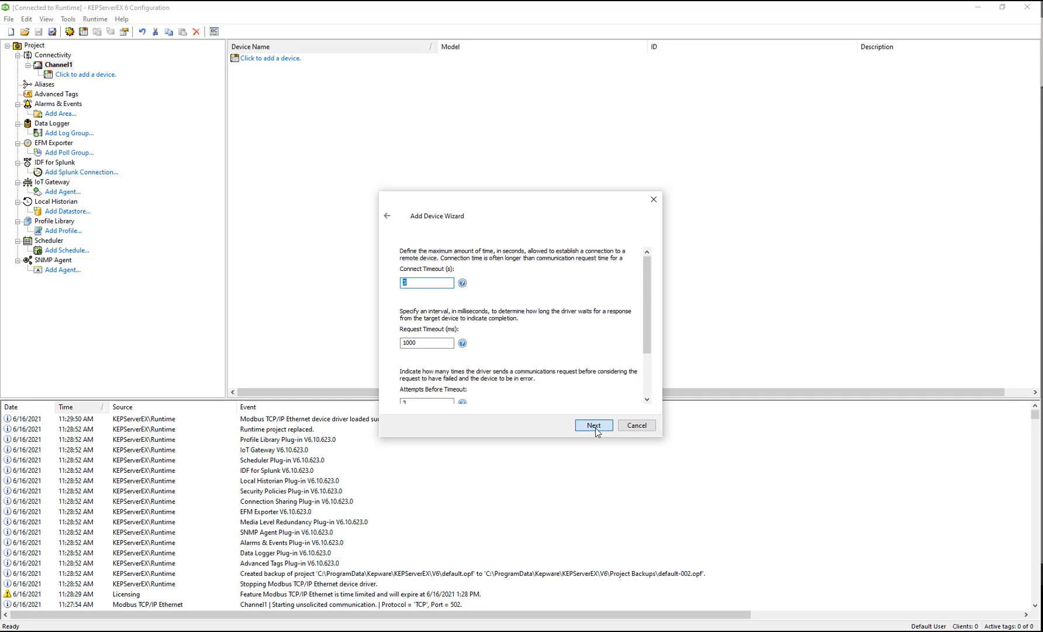
click(593, 425)
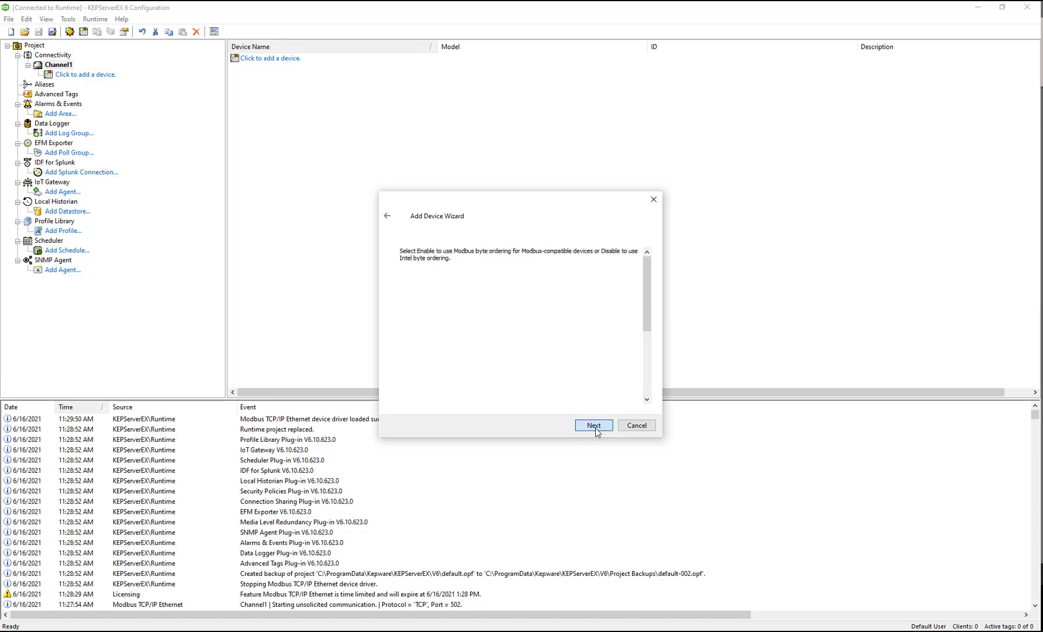
click(593, 425)
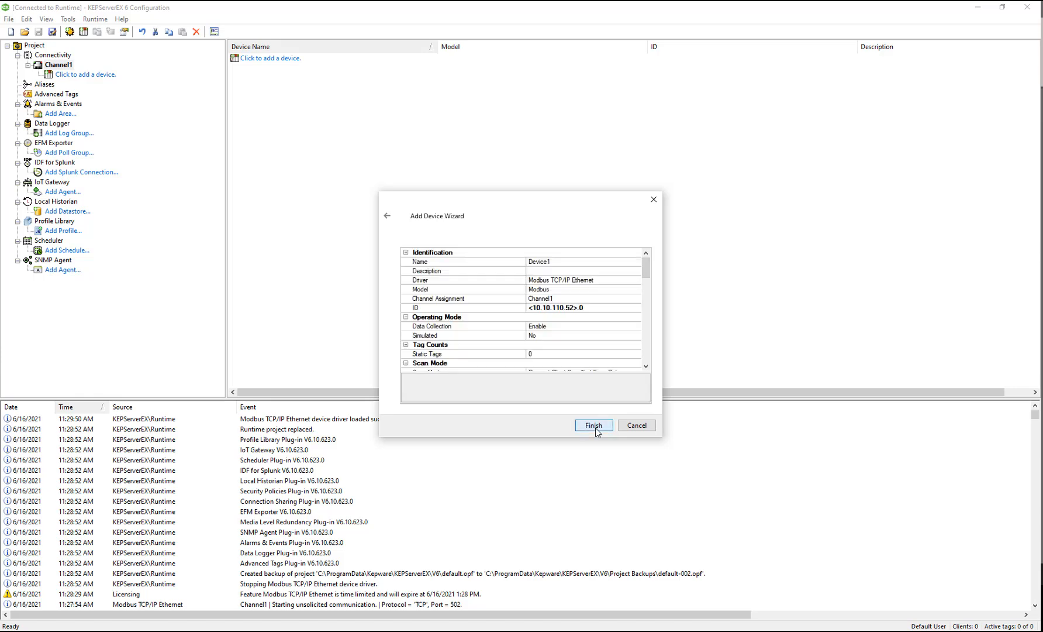
click(592, 425)
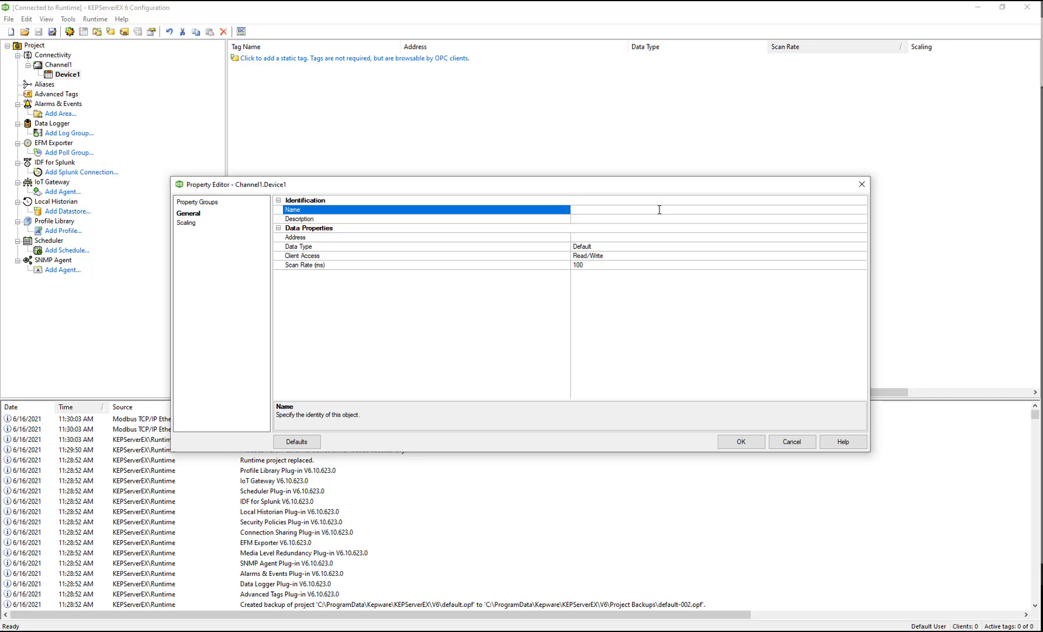
- Create Tag1 at address 400001 and duplicate it into Tag2–Tag4 at 400002–400004
text(Tag1)
click(719, 237)
text(400001)
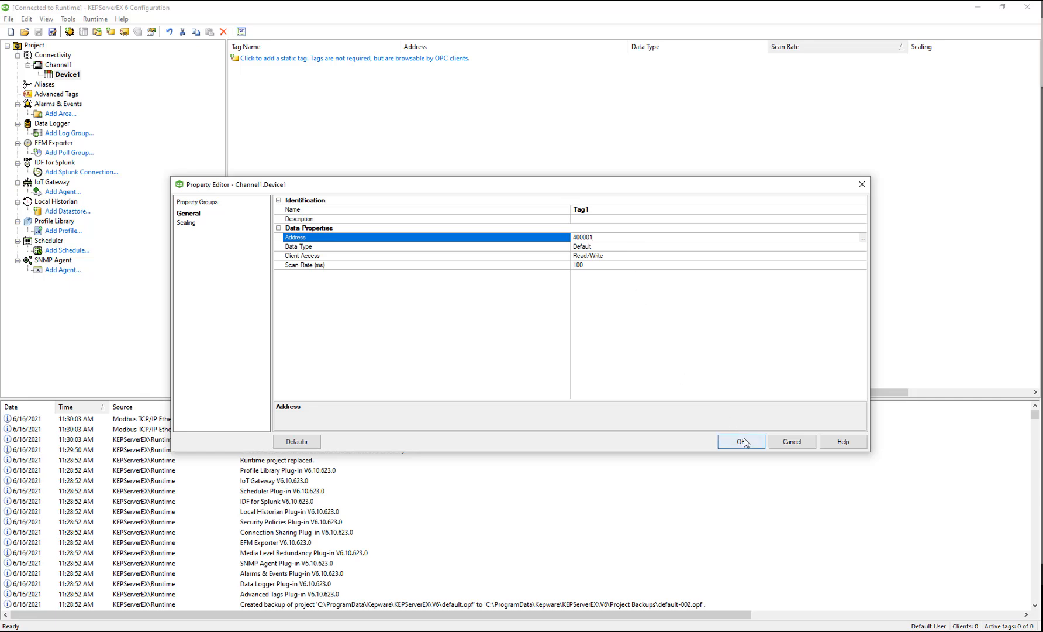
click(740, 441)
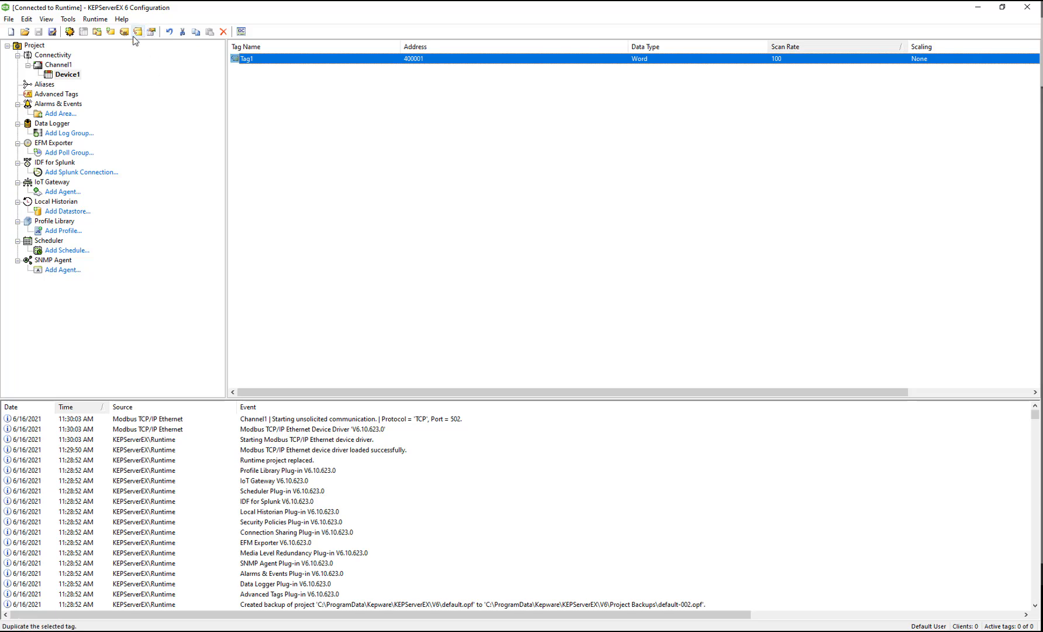
click(137, 31)
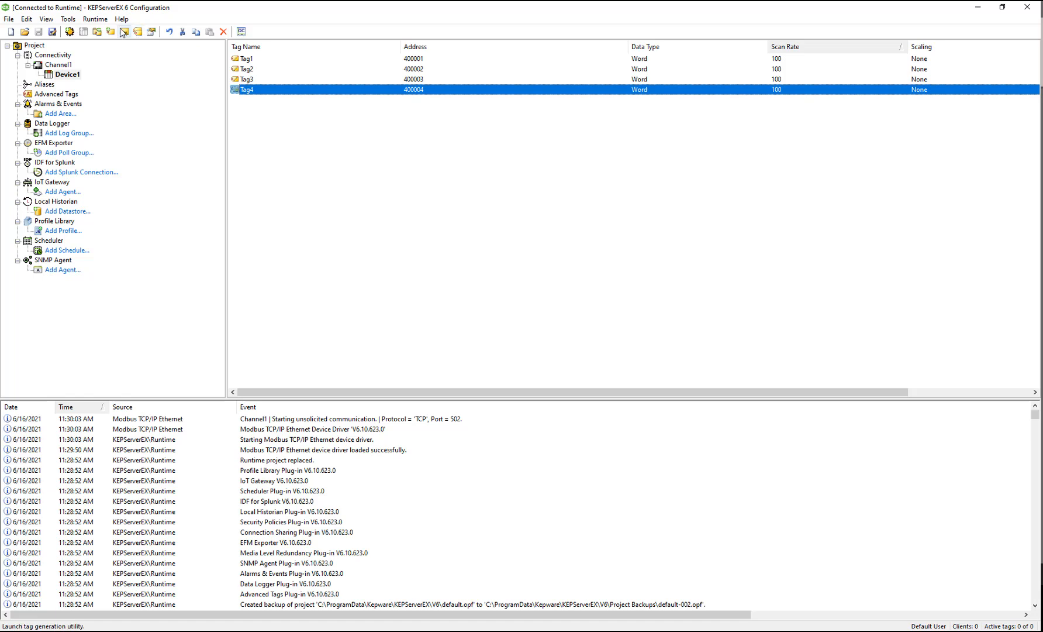
- Import tags into Device1 from Modbus_Tags.csv on the Desktop
click(8, 18)
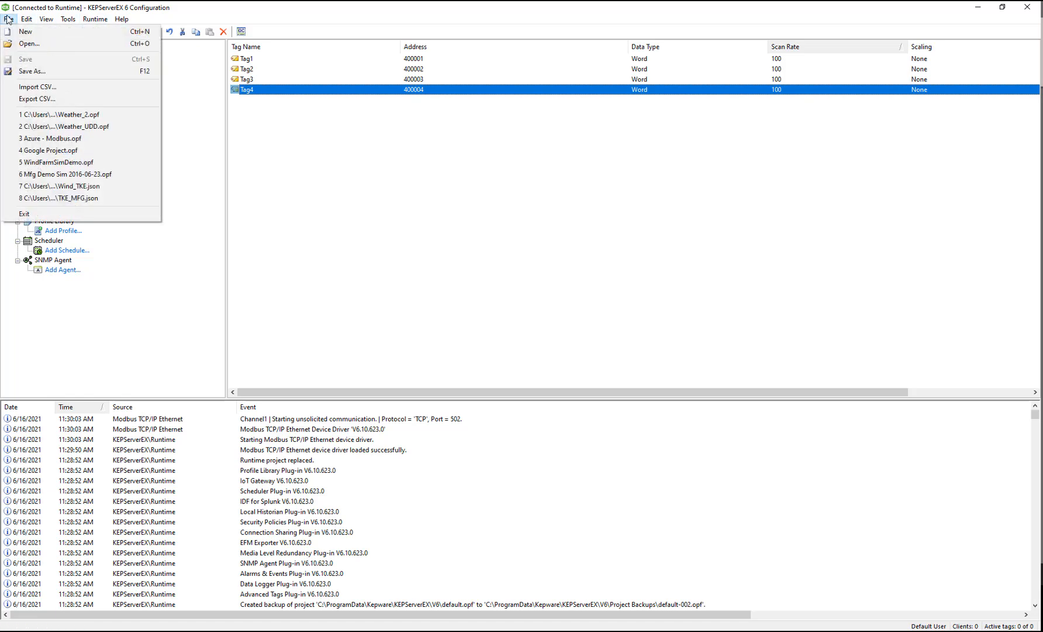
click(37, 87)
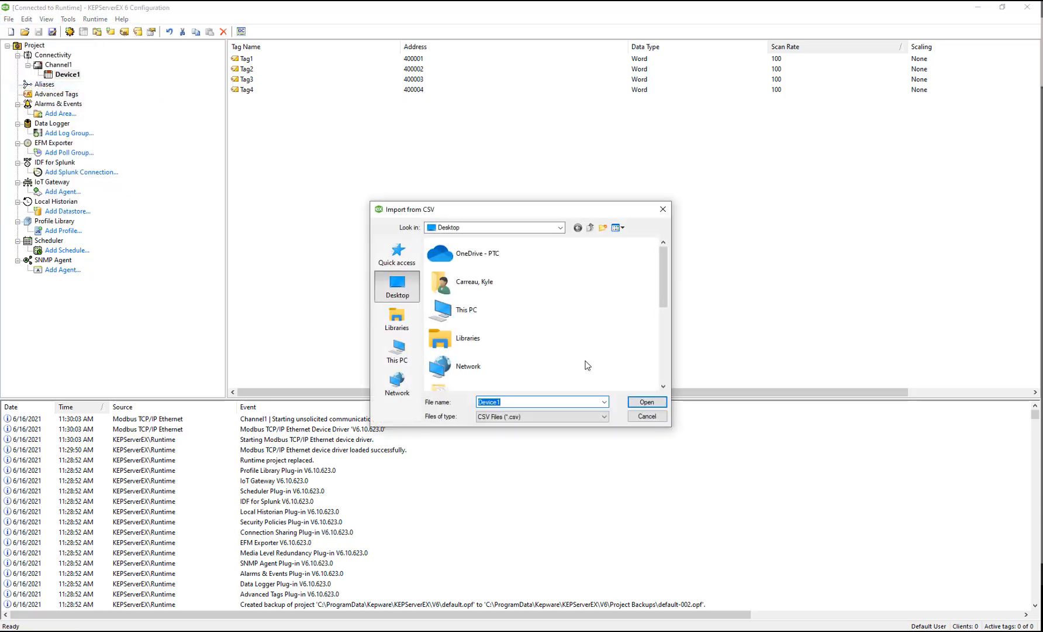
click(480, 374)
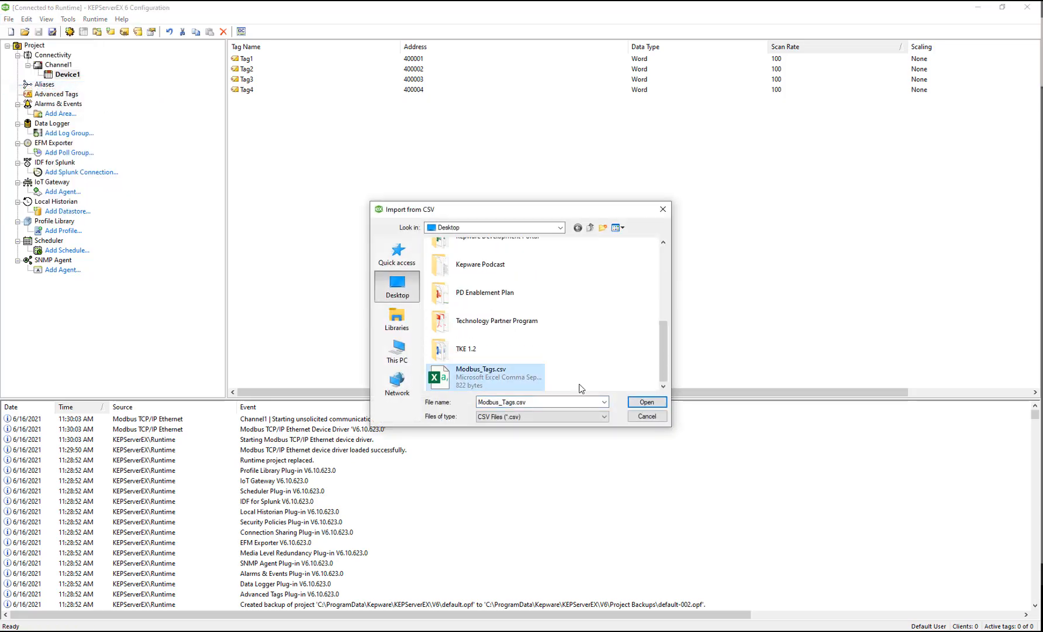
click(645, 401)
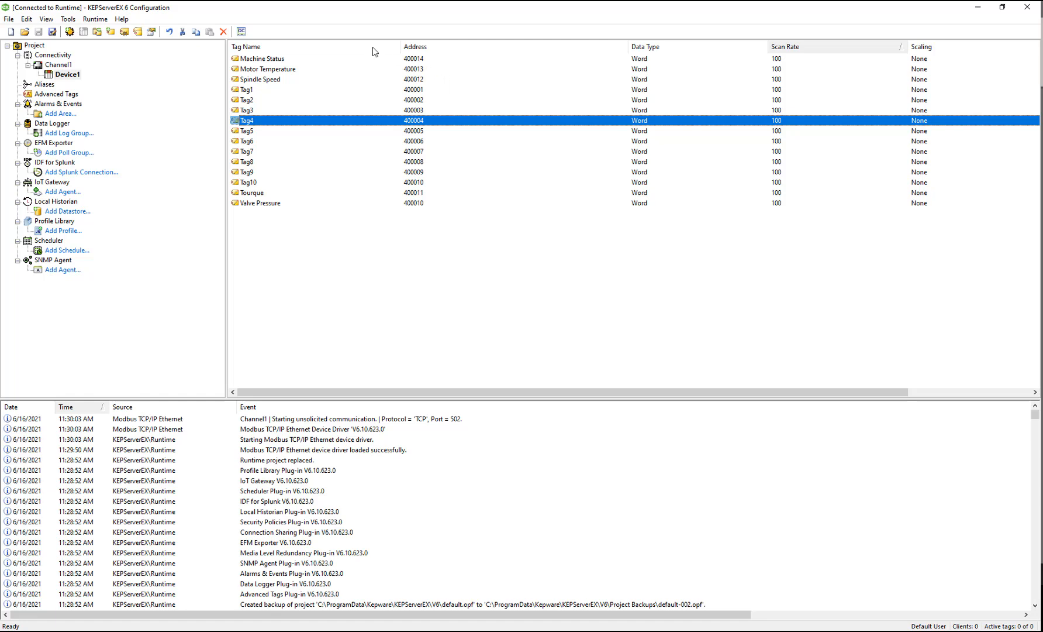
mouse_move(197, 125)
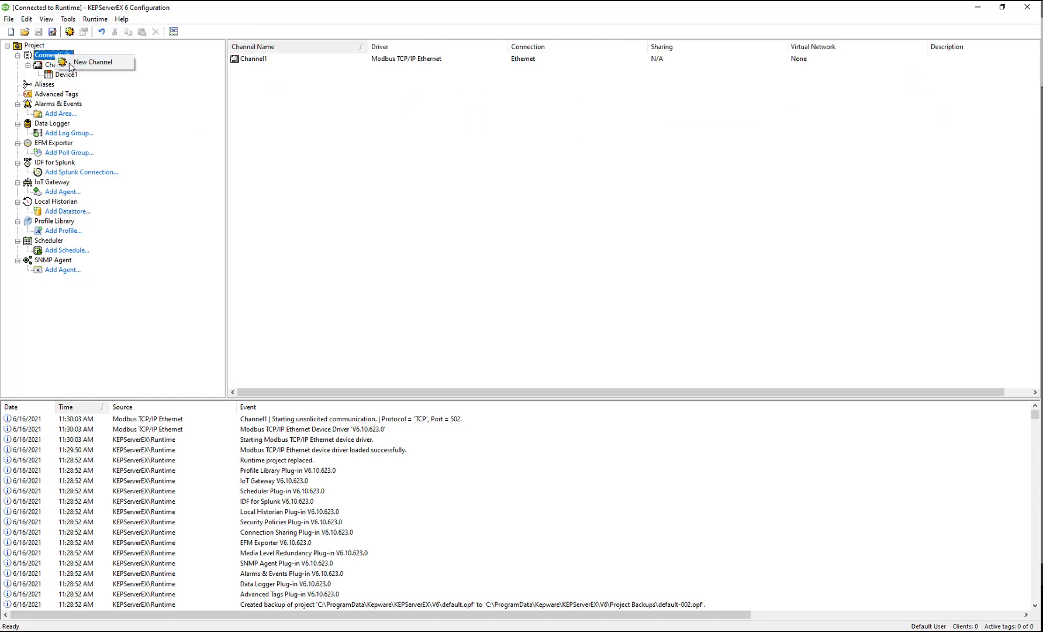
- Create Channel2 with the Allen-Bradley ControlLogix Ethernet driver
click(92, 61)
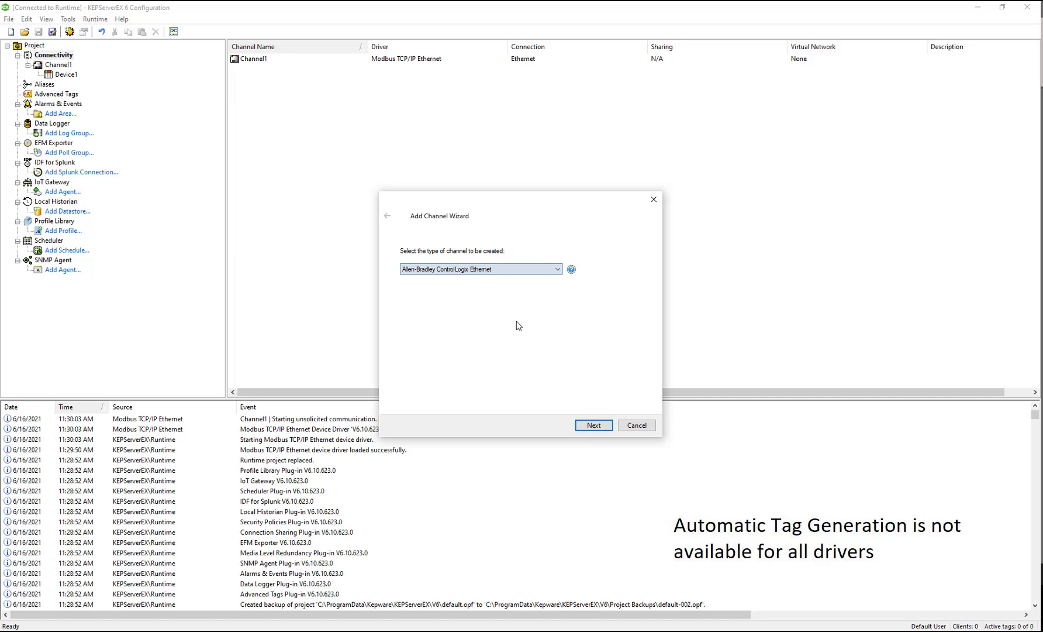
click(593, 424)
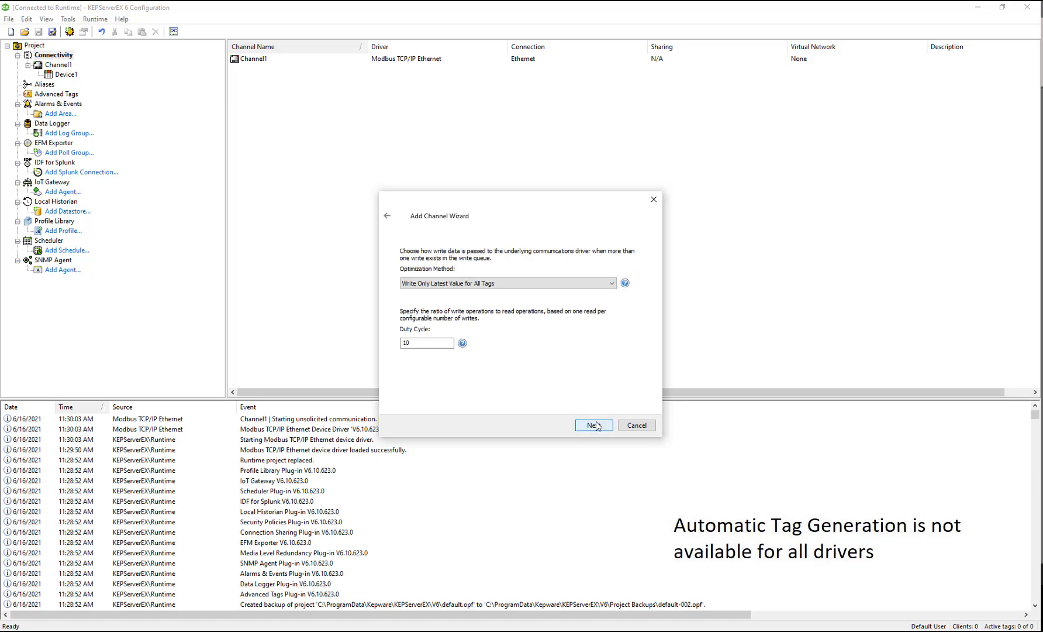
click(591, 425)
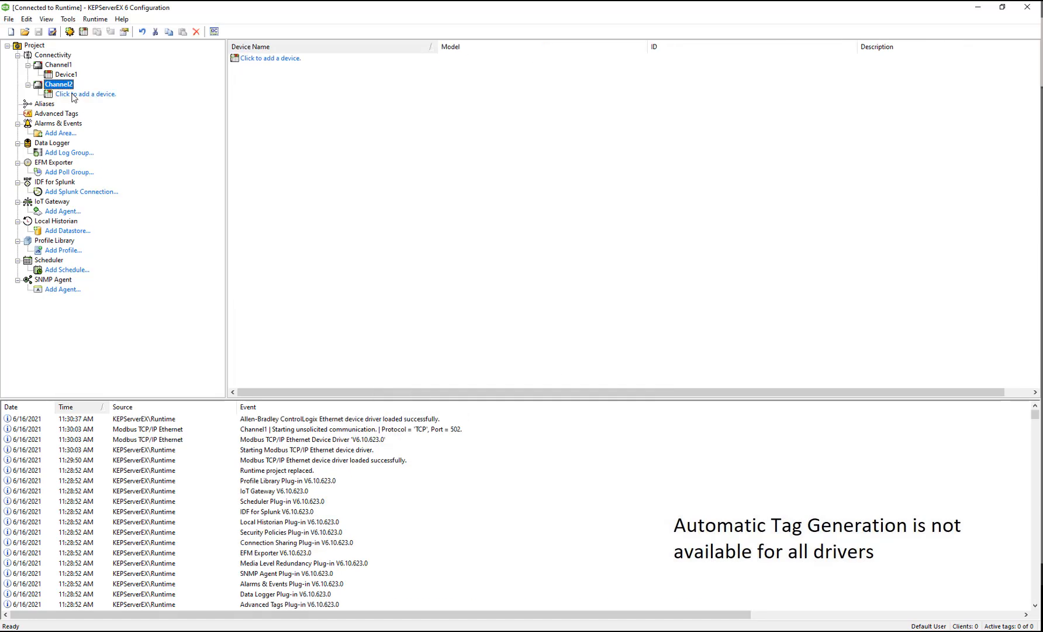
- Add Device1 to Channel2 as a ControlLogix 5500 at ID 10.10.114.111,1,0
click(89, 93)
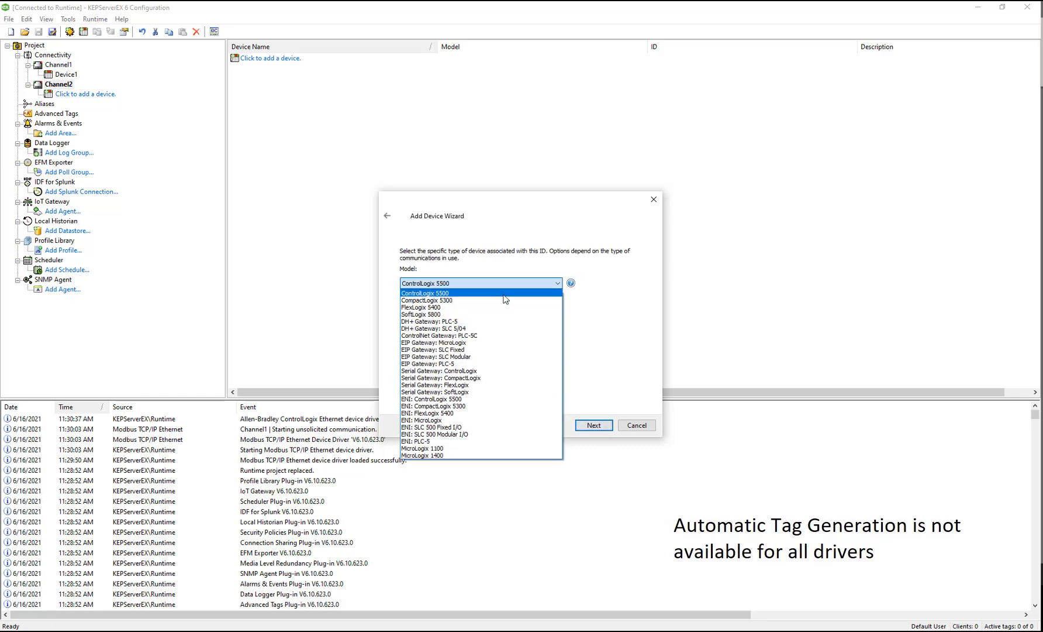
click(592, 424)
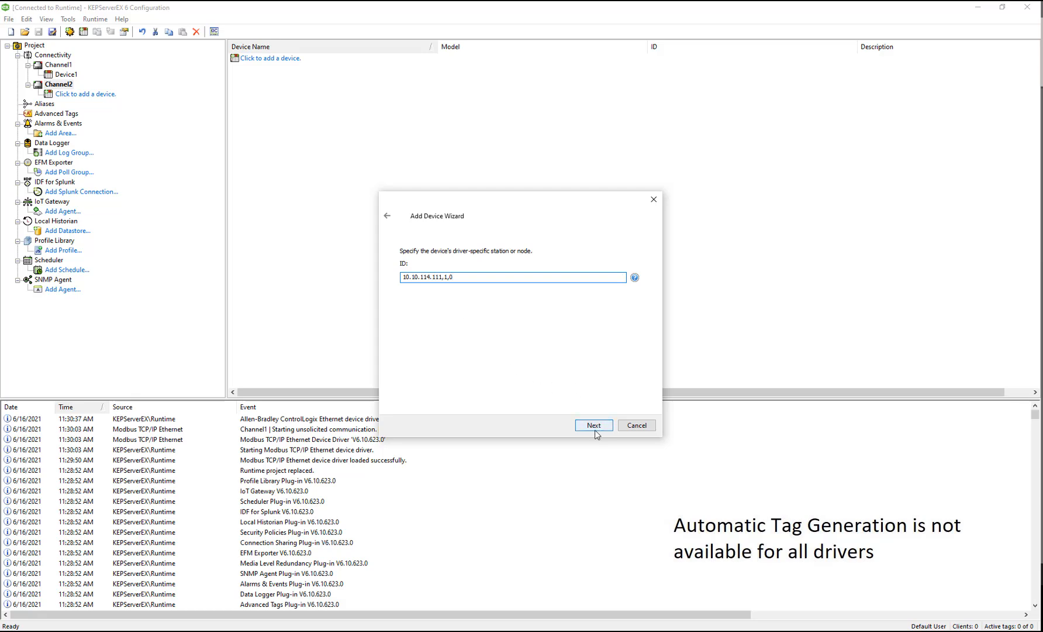
click(592, 425)
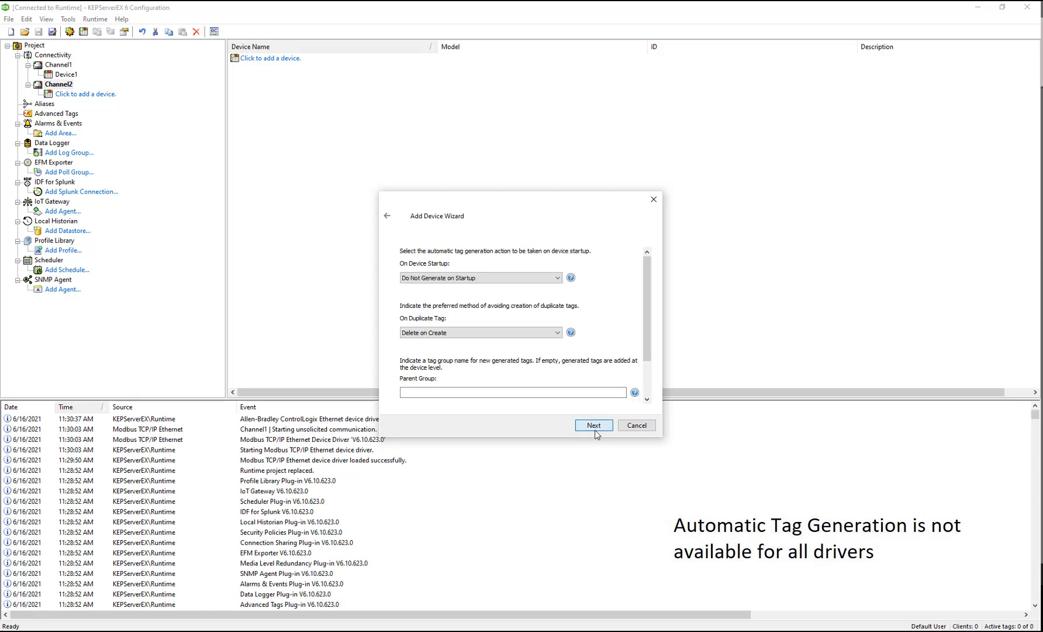
click(592, 424)
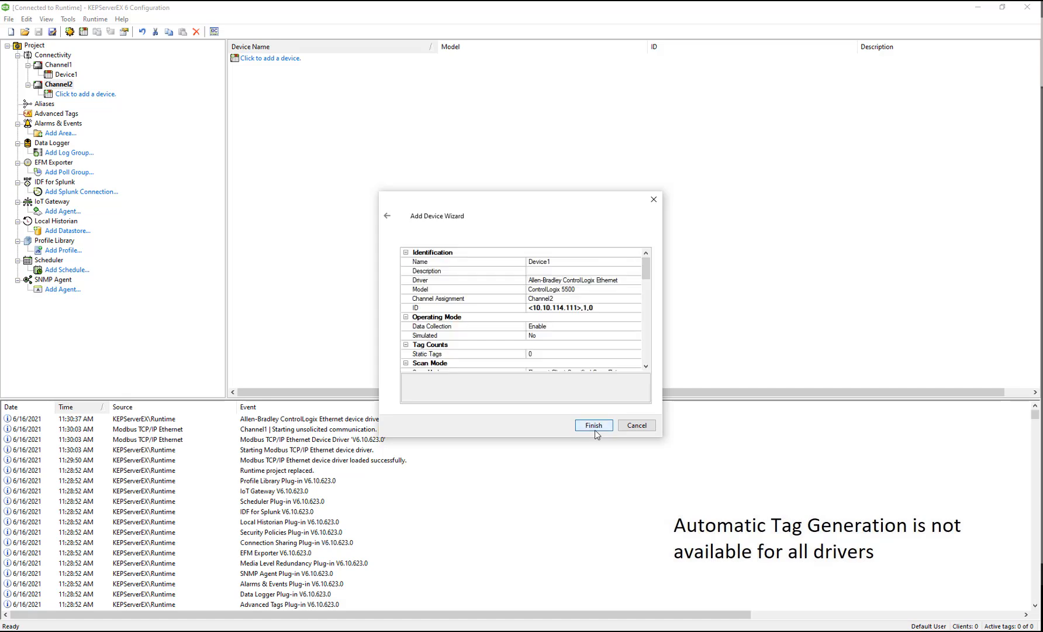
click(592, 425)
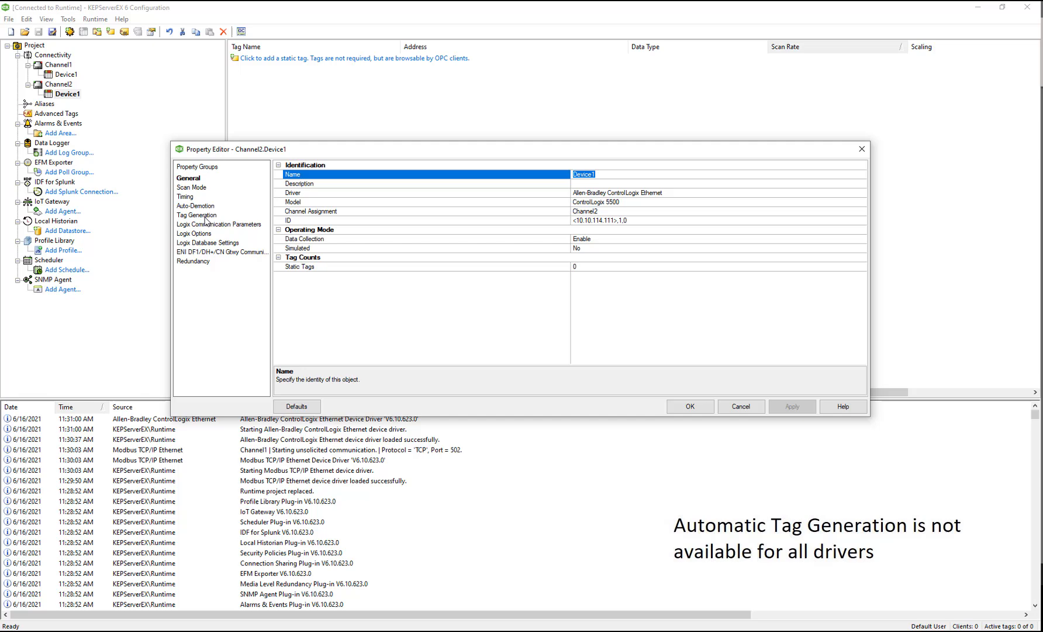
- Auto-generate tags for Channel2's Device1, producing 90,760 tags in a Global group
click(199, 214)
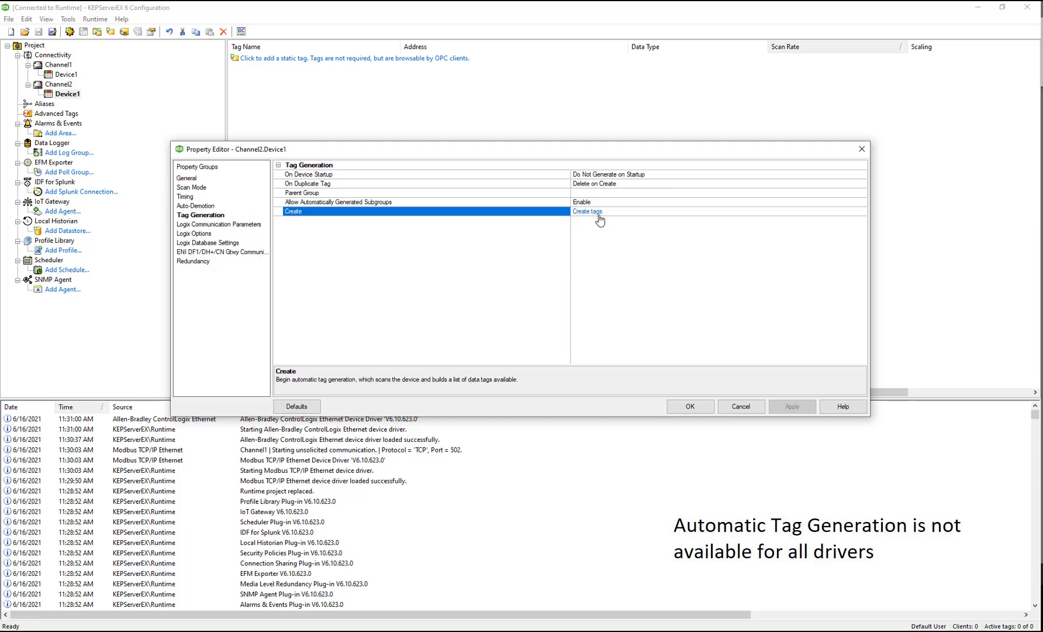
click(586, 211)
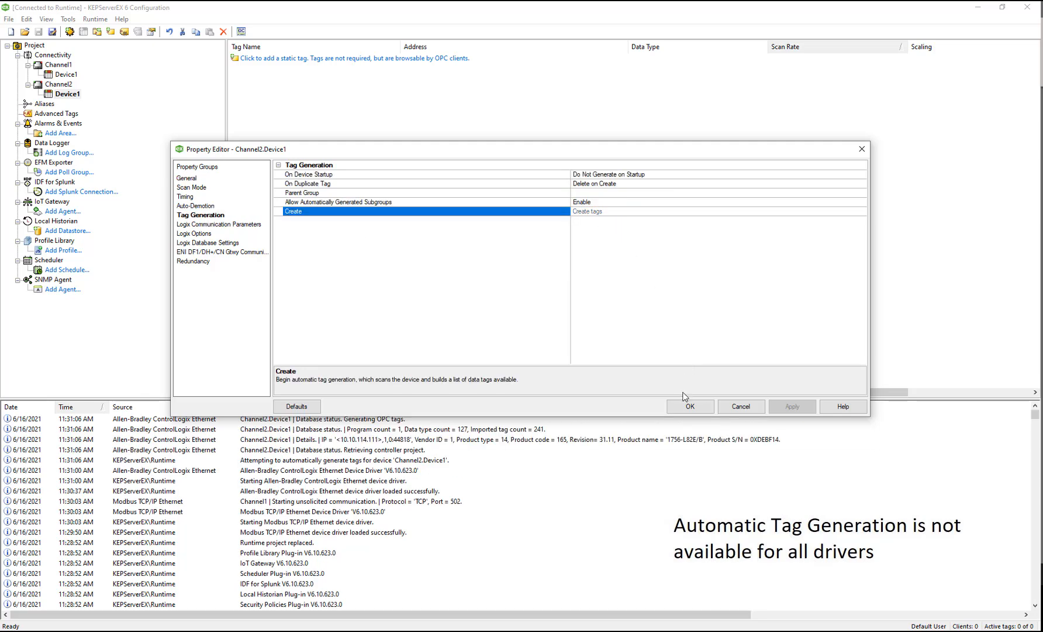
click(689, 406)
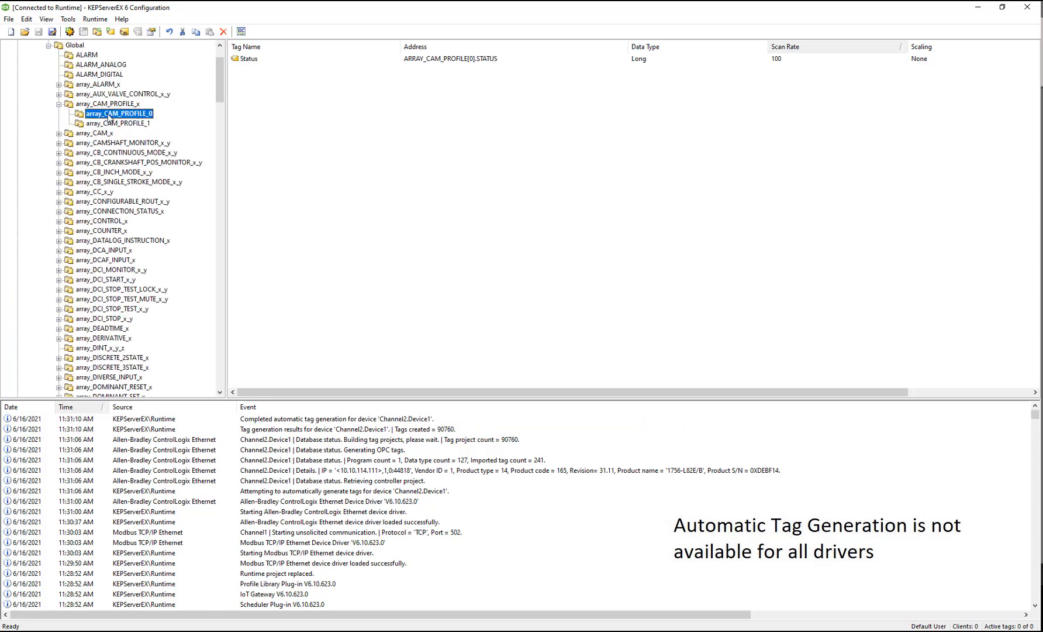
click(117, 123)
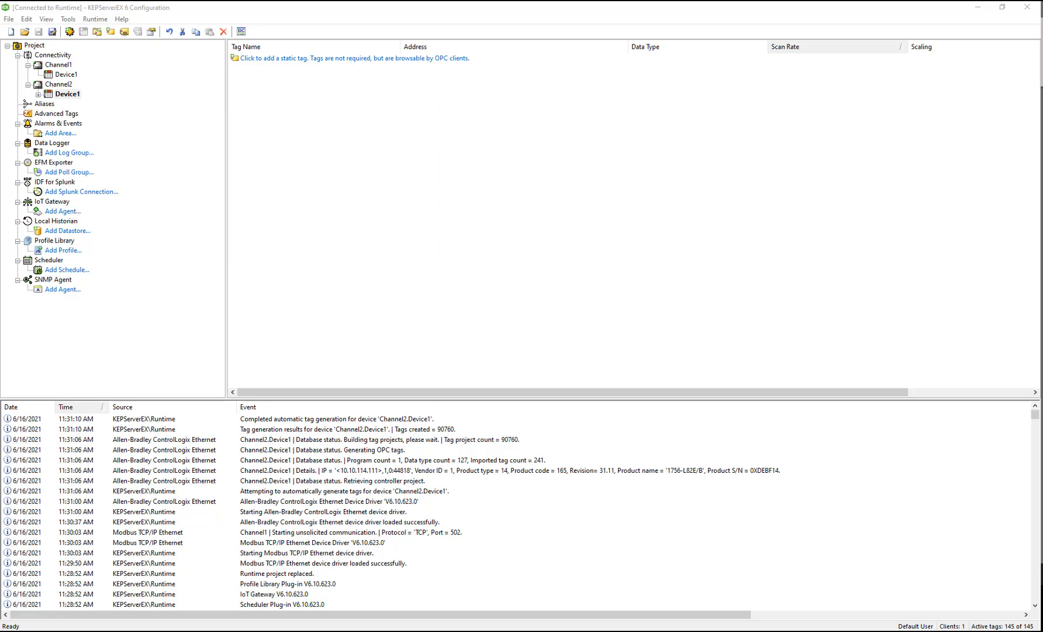
- Launch OPC Quick Client connected to Kepware.KEPServerEX.V6
click(240, 31)
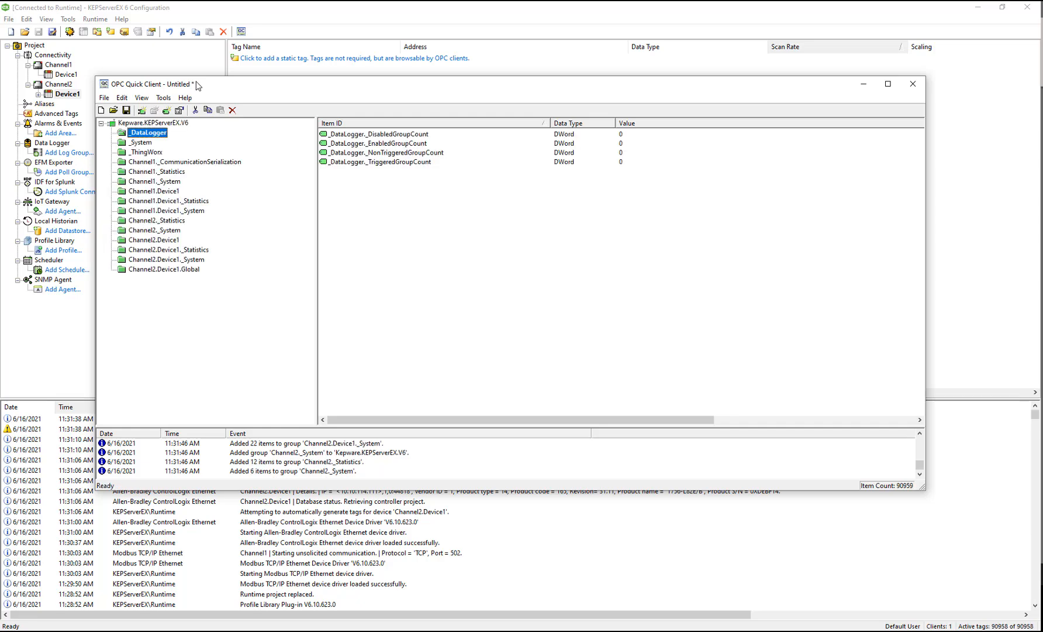
mouse_move(159, 202)
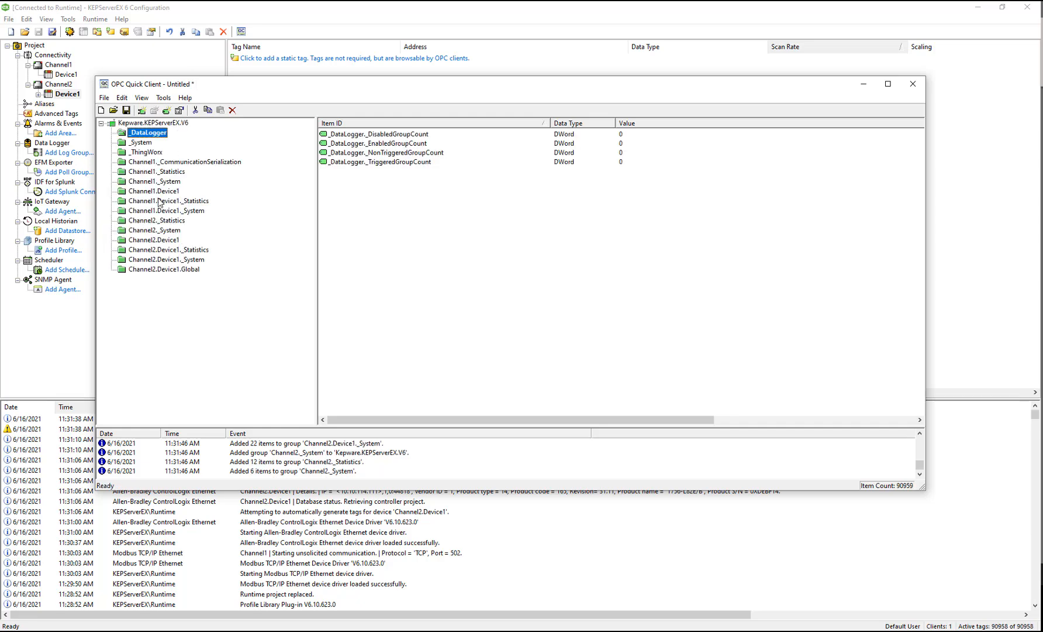
- View Channel1.Device1 live values, such as Tag3 at 22 and Valve Pressure at 34698
click(157, 191)
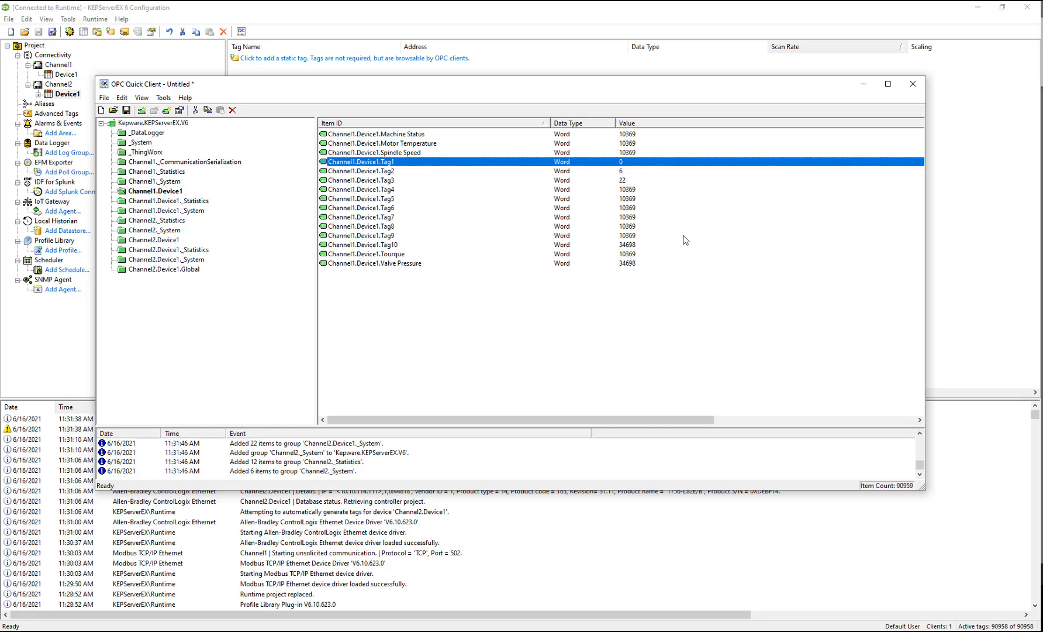